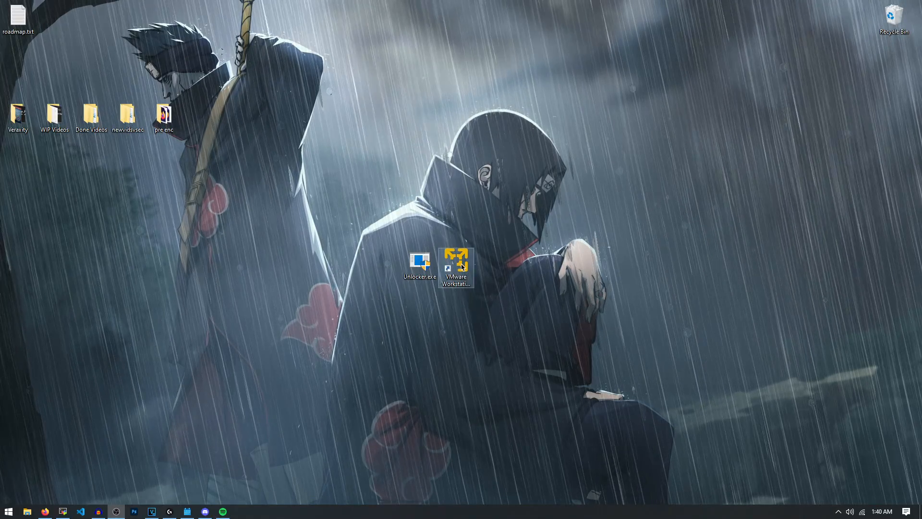
- Place the VMware Workstation 17 Player shortcut and Unlocker.exe on the desktop and bring up the taskbar options list
click(455, 258)
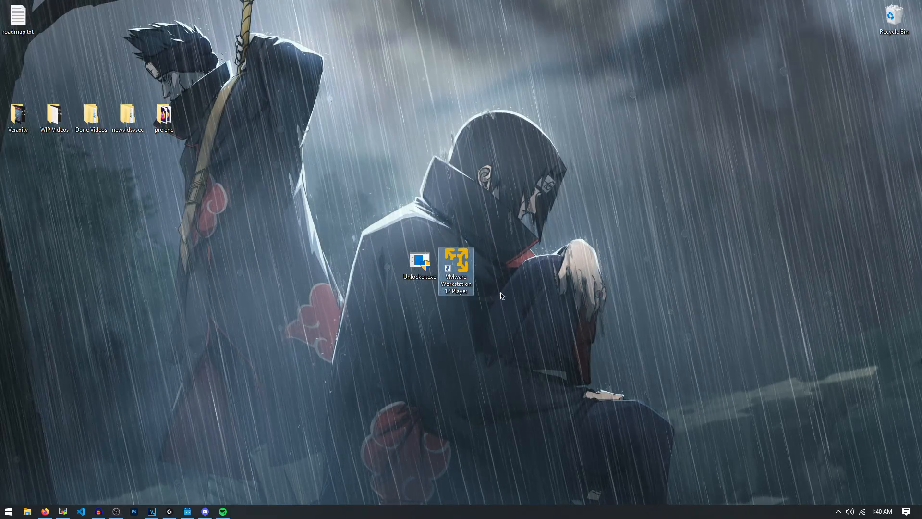
drag(424, 192, 507, 323)
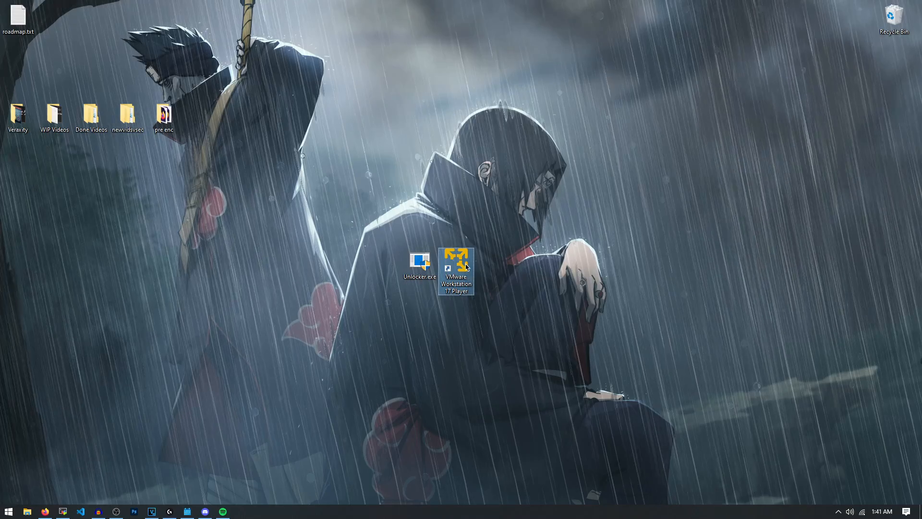
double_click(457, 271)
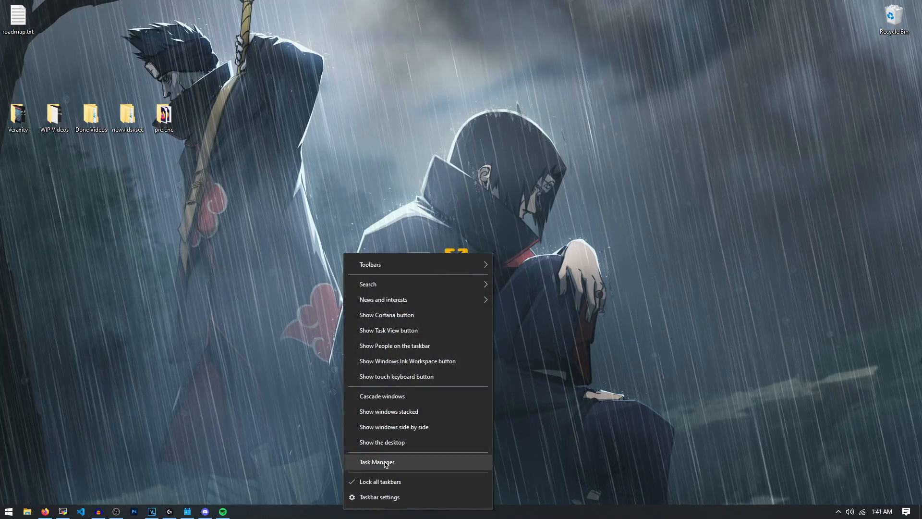
- In Task Manager's Details list, confirm VMware services such as vmware-usbarbitrator64.exe are running
click(377, 462)
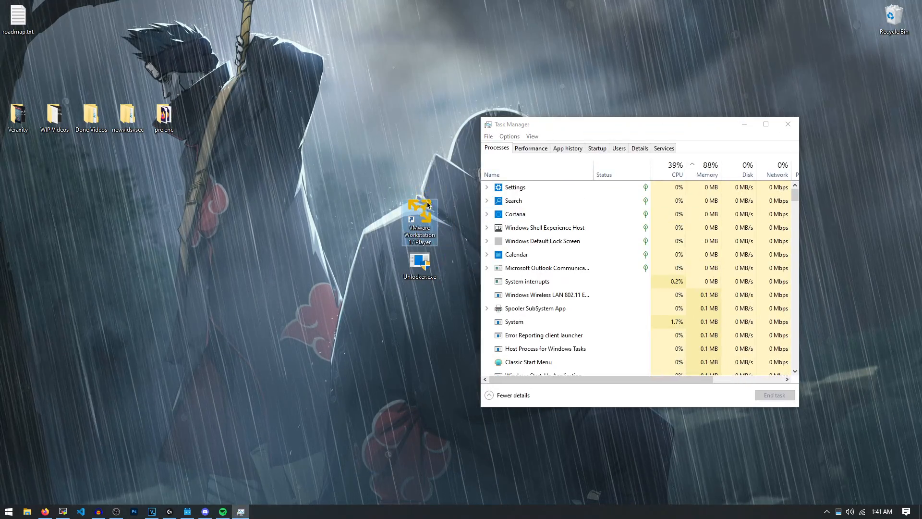
click(640, 147)
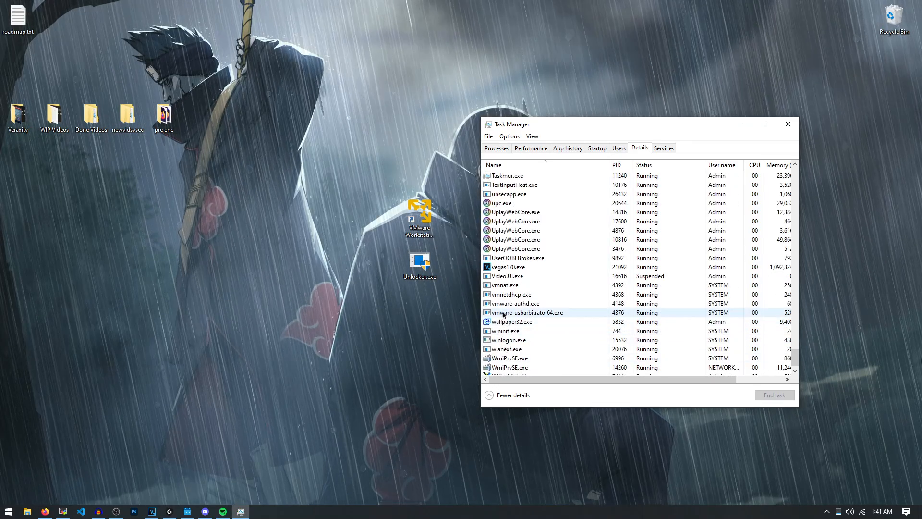
click(774, 395)
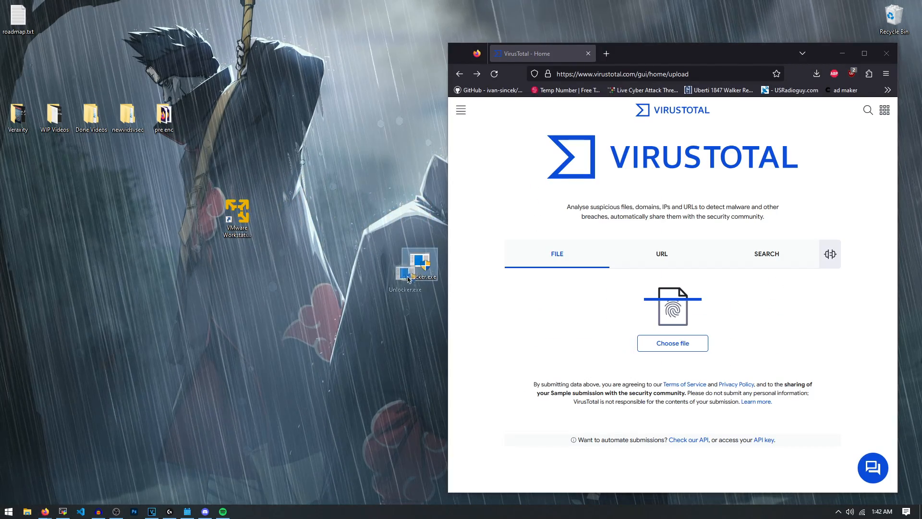
- Scan Unlocker.exe on VirusTotal, confirm all vendors report it undetected, then launch Unlocker.exe
drag(416, 267, 383, 313)
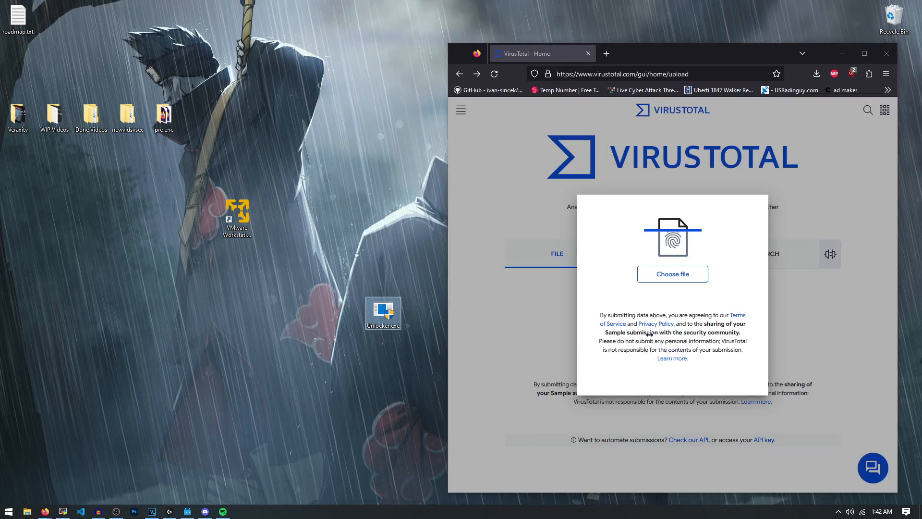
click(672, 274)
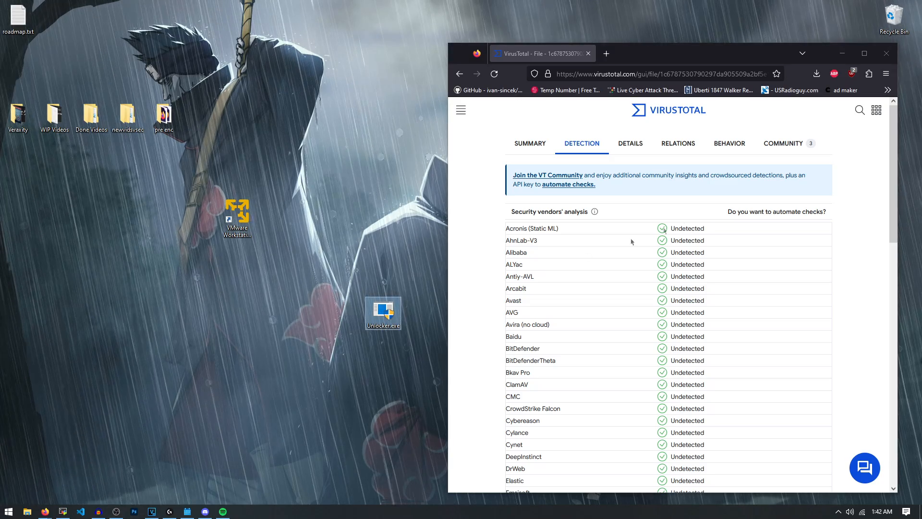
scroll(down, 3)
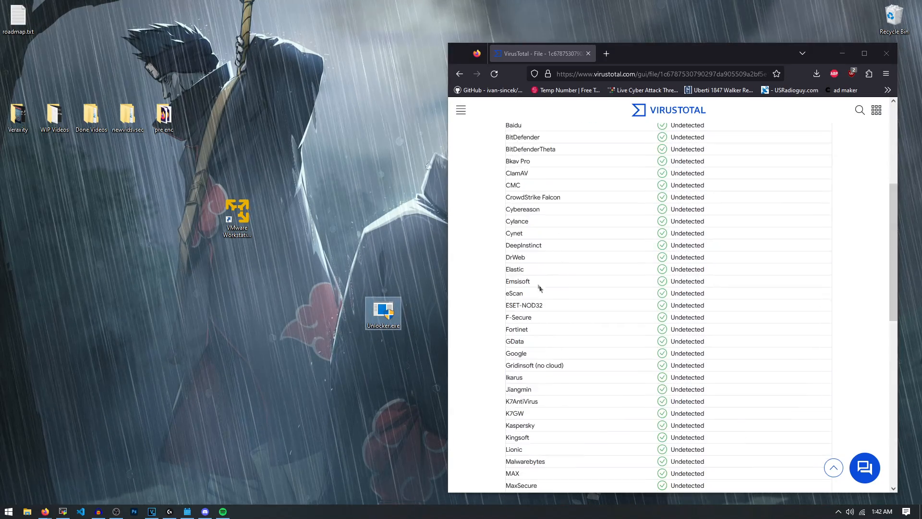
scroll(down, 3)
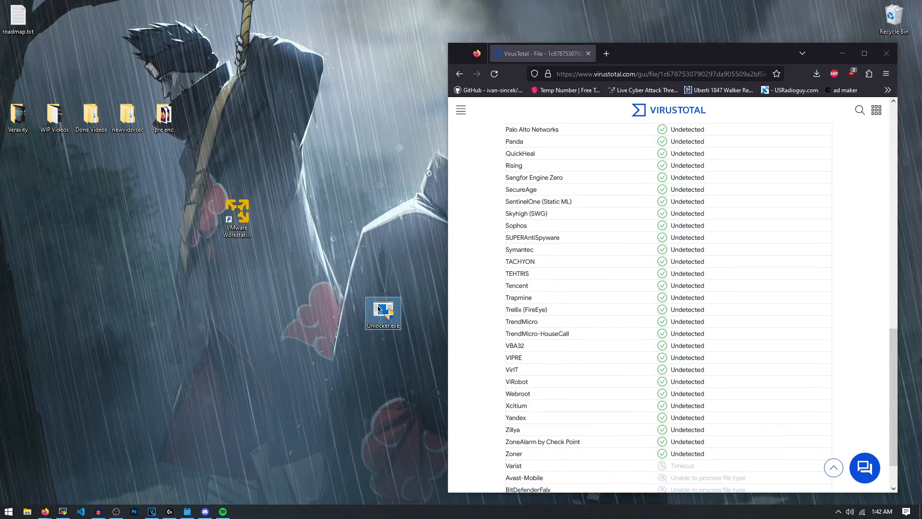
double_click(383, 308)
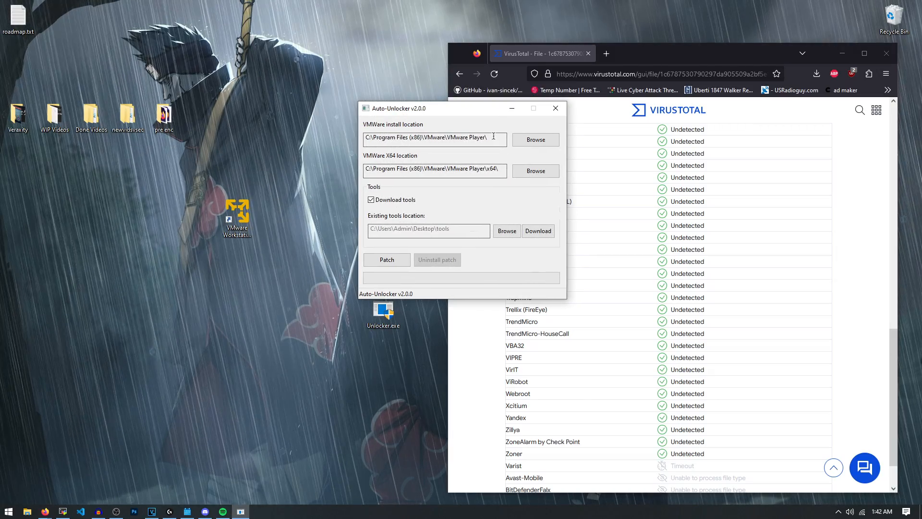
- Patch VMware Player with Auto-Unlocker and acknowledge the already-patched error
triple_click(434, 137)
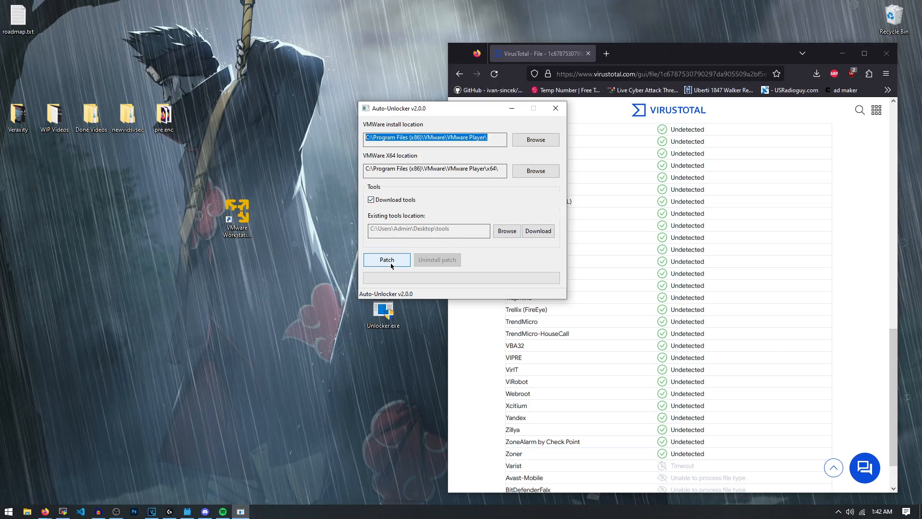
click(386, 259)
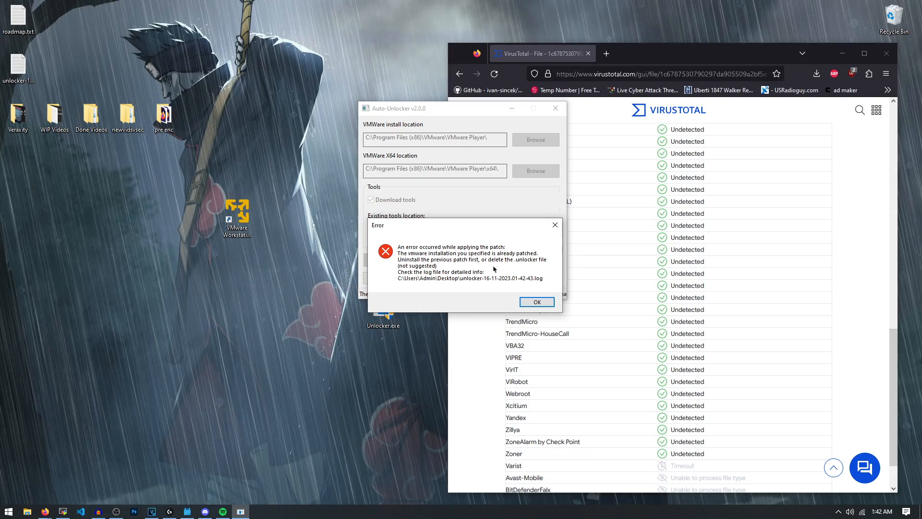
click(536, 302)
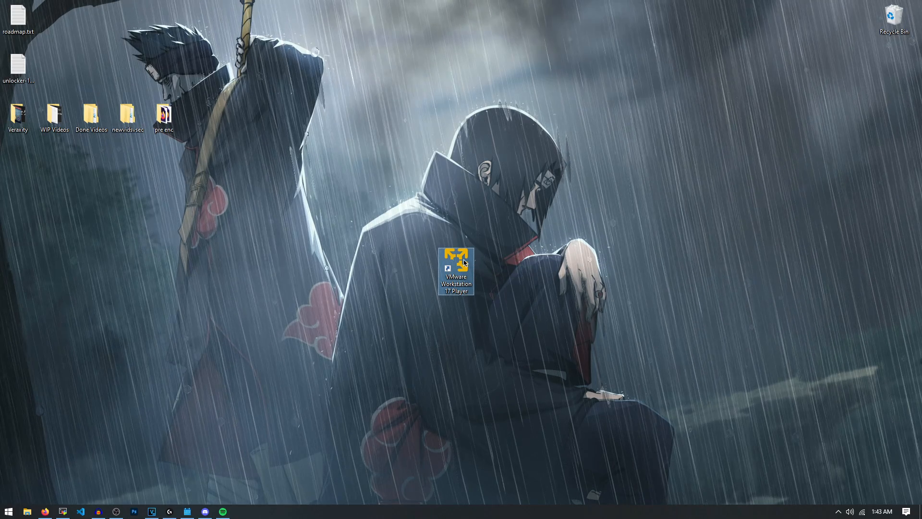
- Create a new virtual machine in VMware Player using macOS Monterey.iso as the installer disc image
double_click(455, 271)
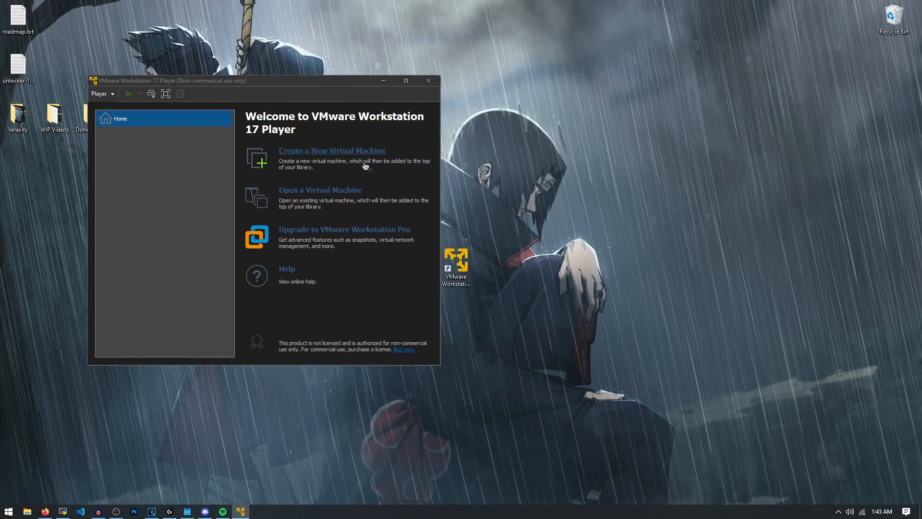
click(331, 151)
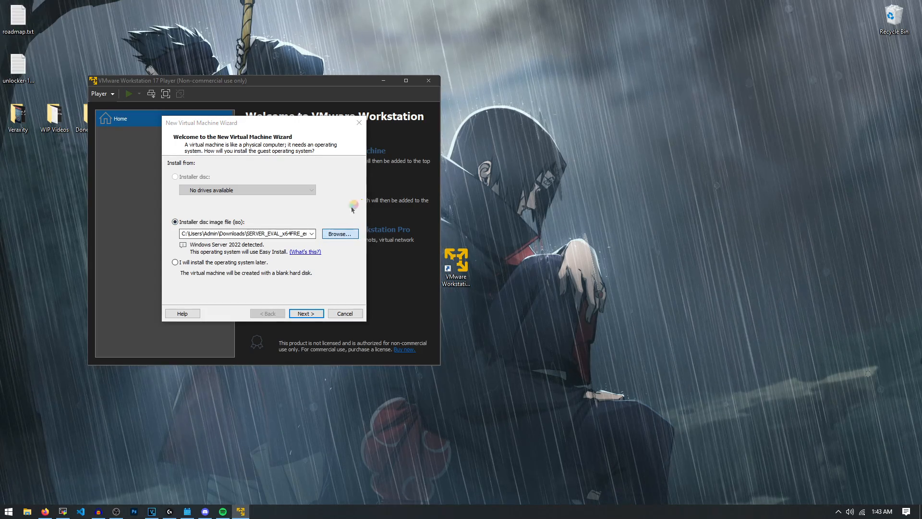
click(339, 234)
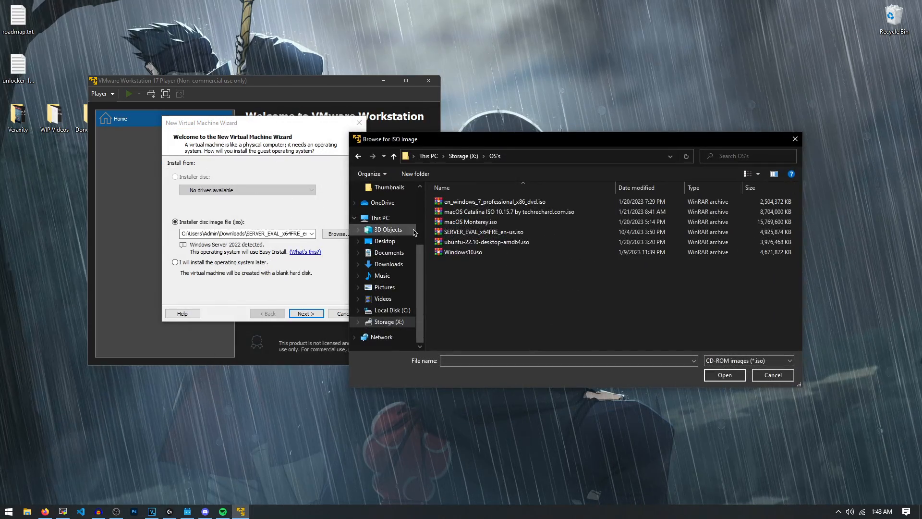
click(469, 222)
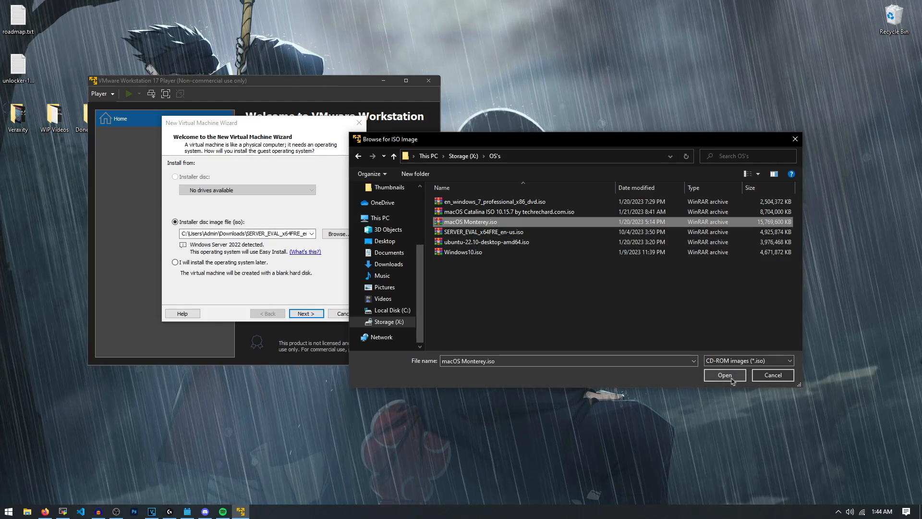
click(724, 375)
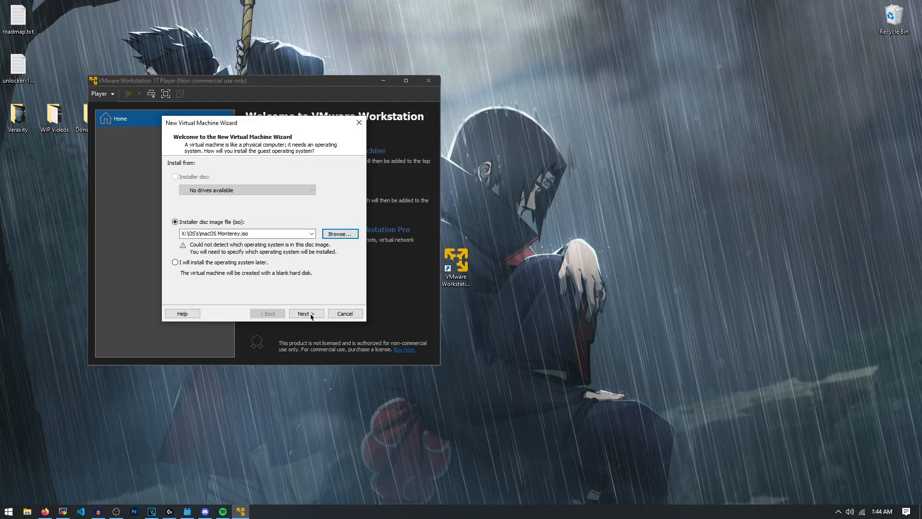
click(303, 313)
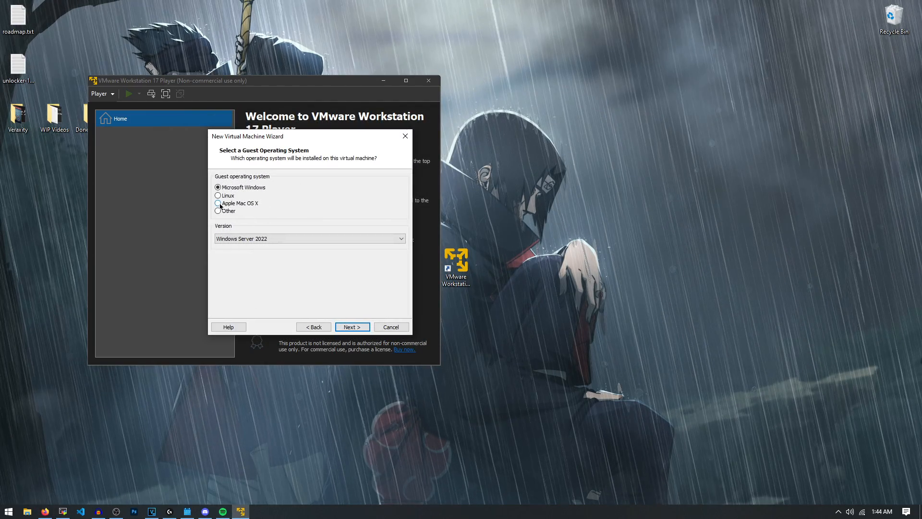
- Choose Apple Mac OS X version macOS 12 as the guest, keep the name, and set an 80 GB split disk
click(218, 203)
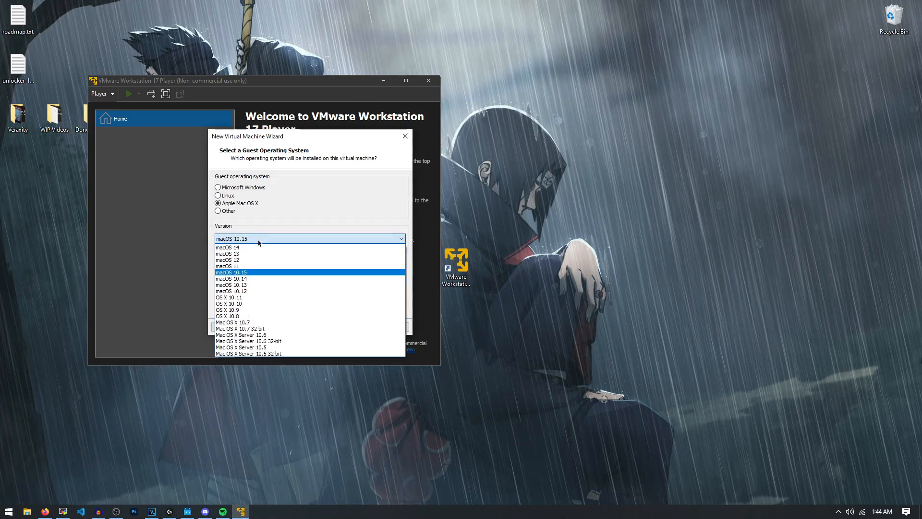
click(227, 259)
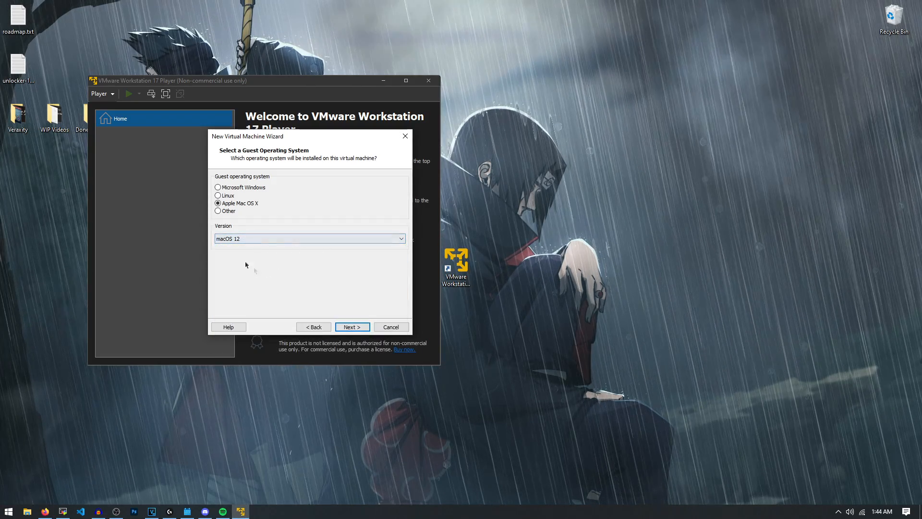
click(352, 327)
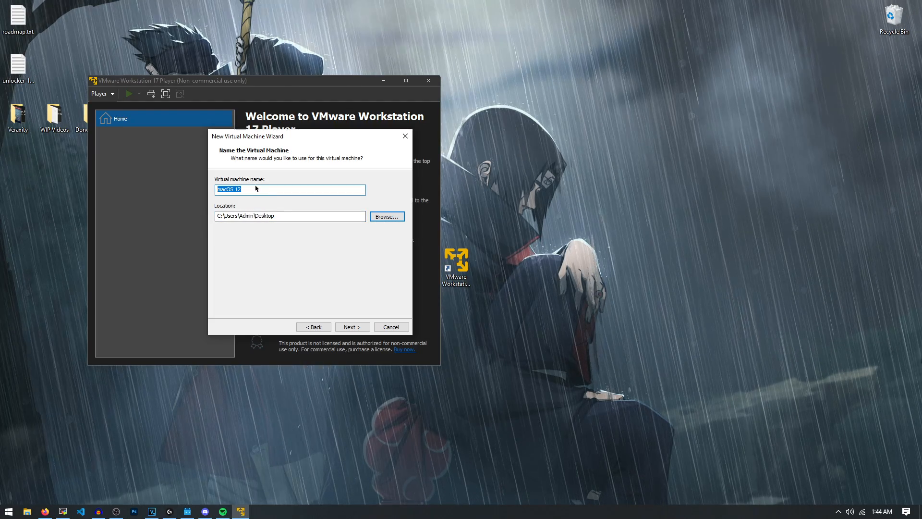
click(351, 327)
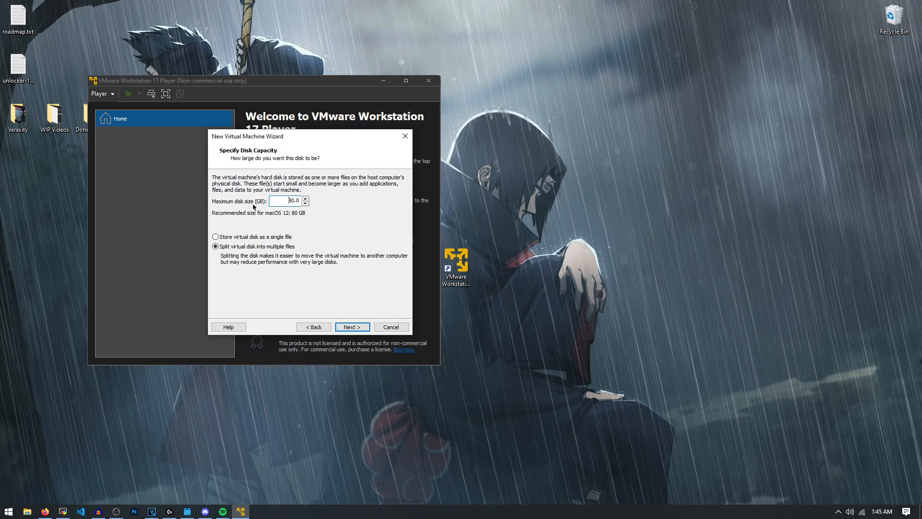
triple_click(287, 200)
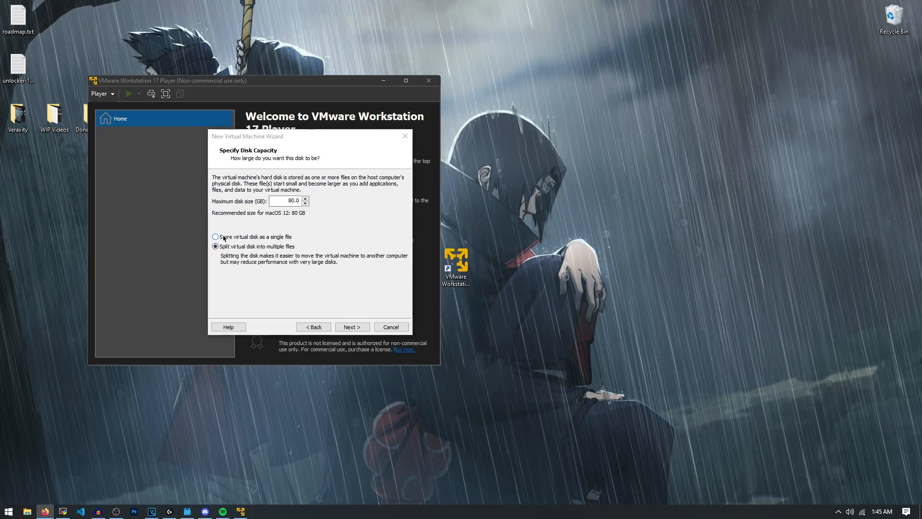
click(352, 327)
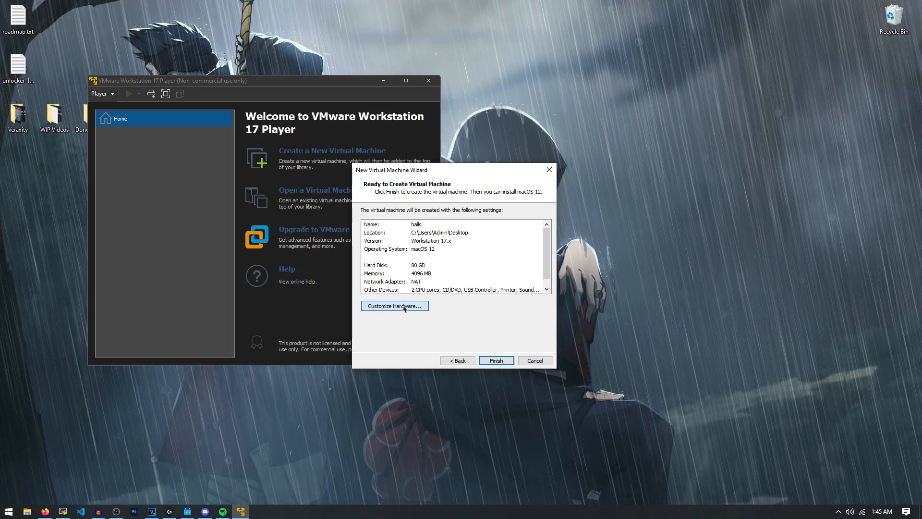
- Raise the machine's memory to 6208 MB in Customize Hardware and finish creating the virtual machine
click(394, 305)
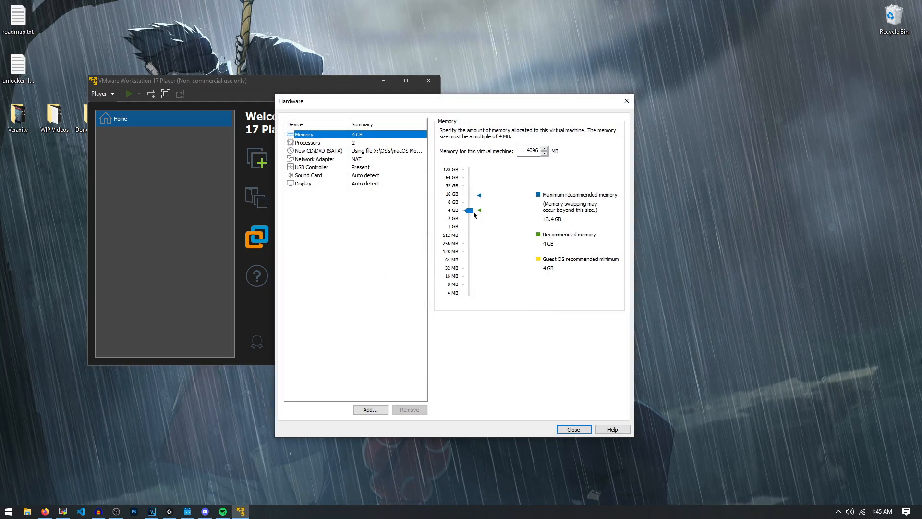
drag(470, 210, 470, 206)
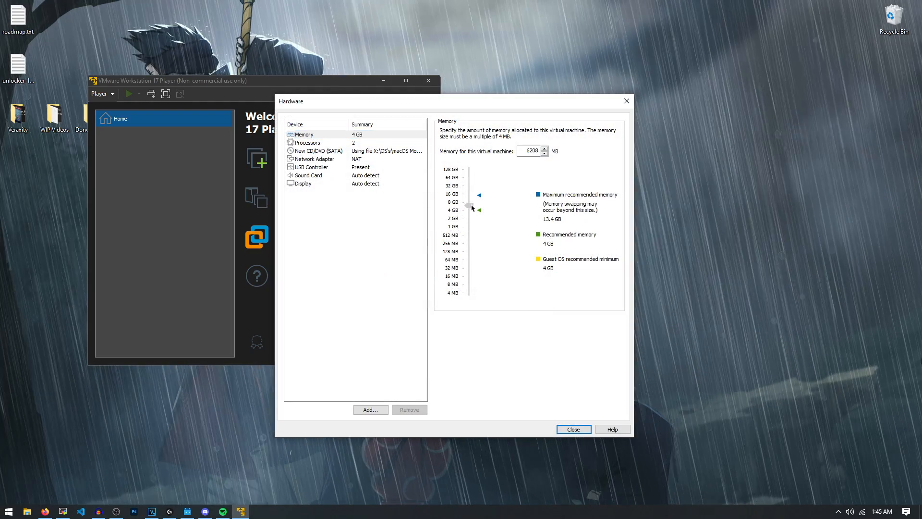
click(307, 142)
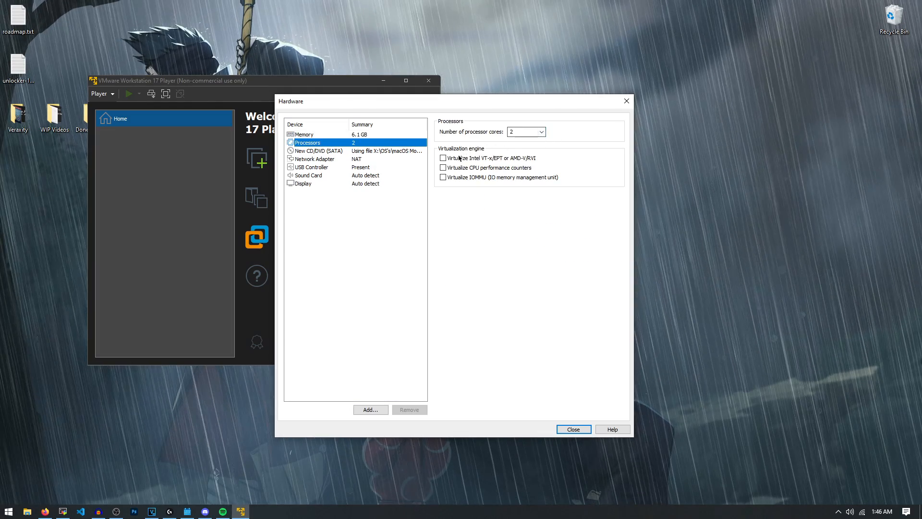
click(572, 428)
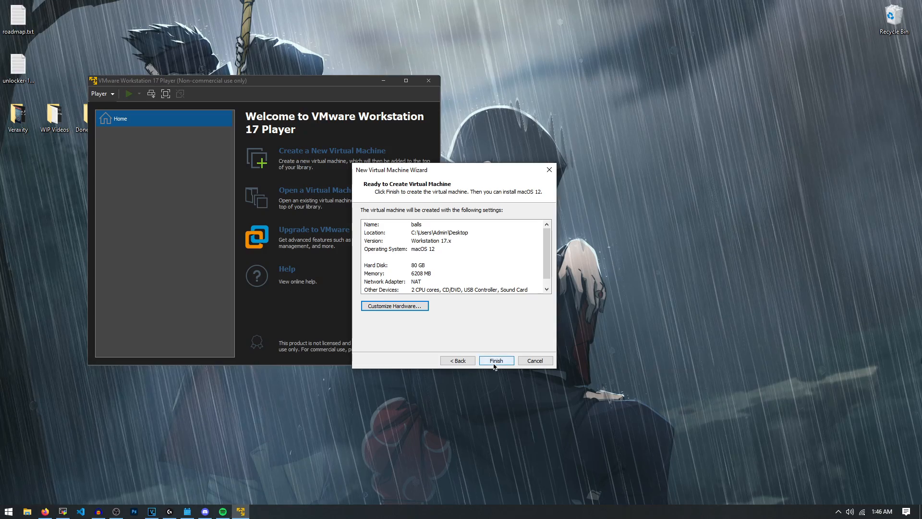
click(495, 360)
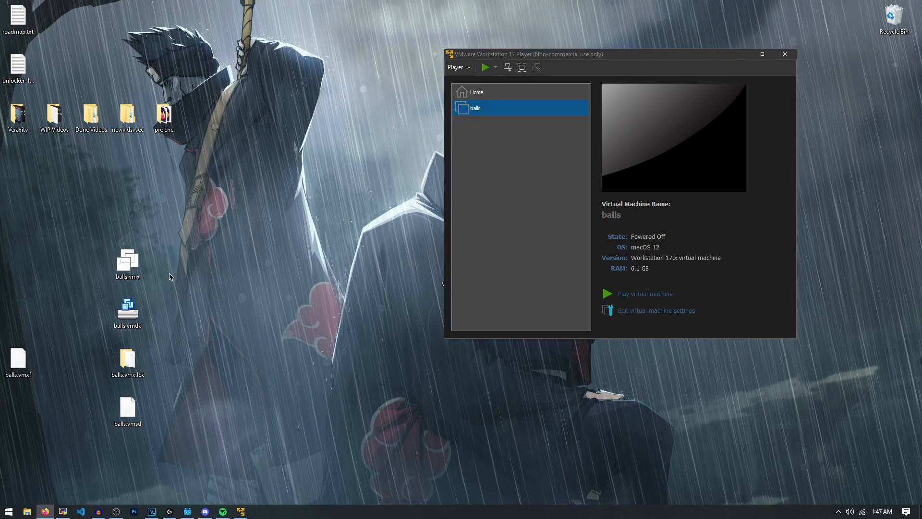
- Select the balls machine in the library and bring up the actions for balls.vmx on the desktop
click(127, 262)
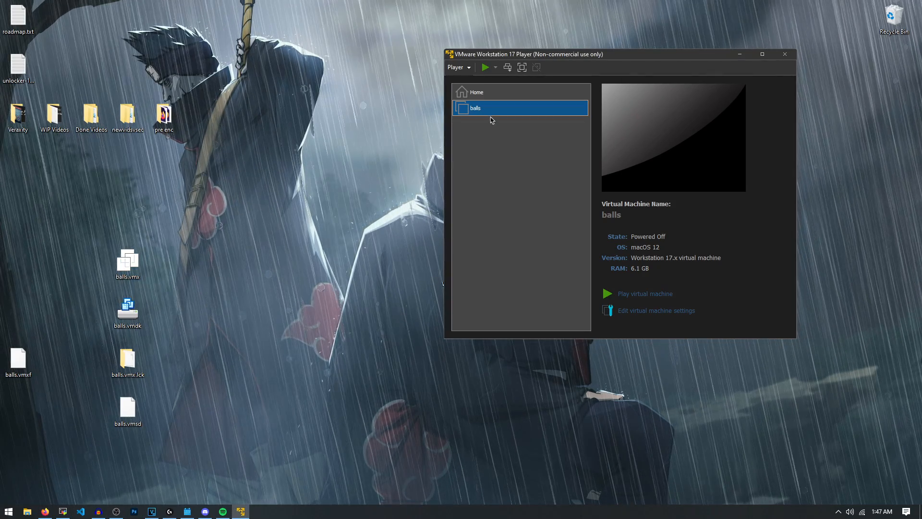
click(127, 262)
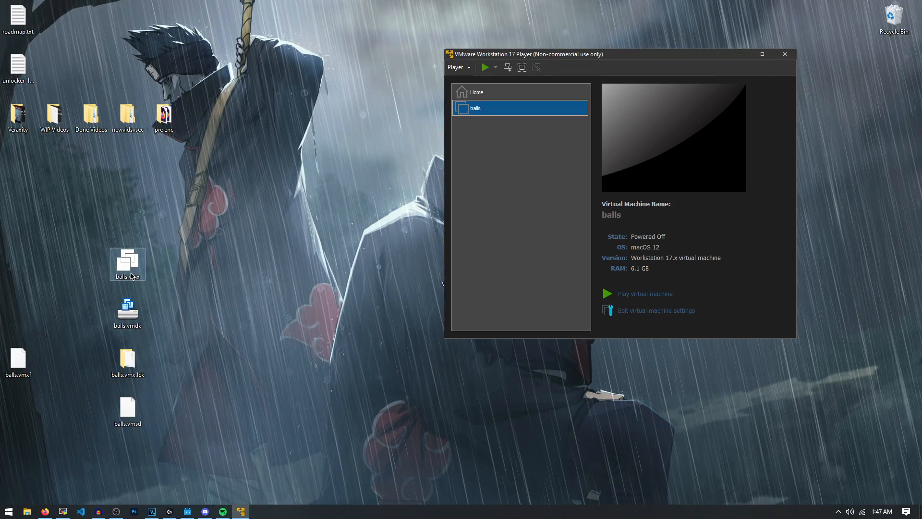
right_click(128, 264)
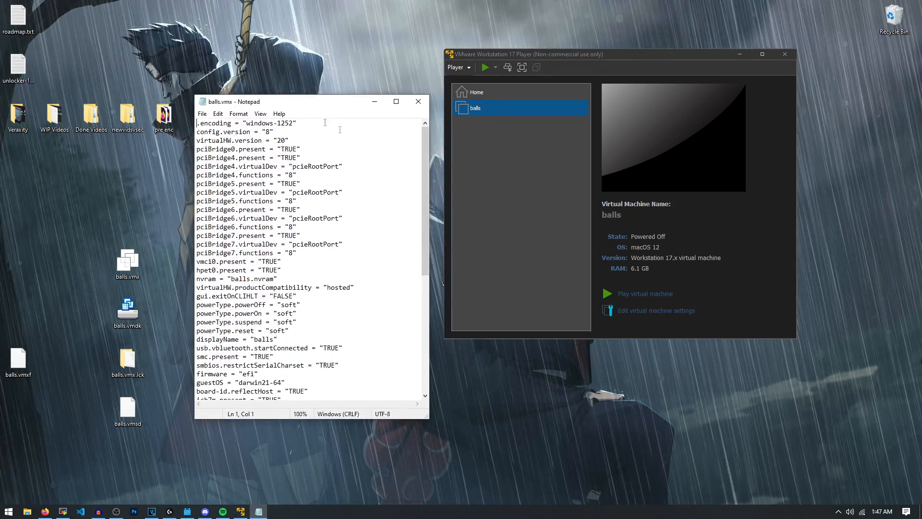
- Append smc.version = "0", board-id and hw.model MacBookPro14,3 lines to balls.vmx, save and close it
scroll(down, 3)
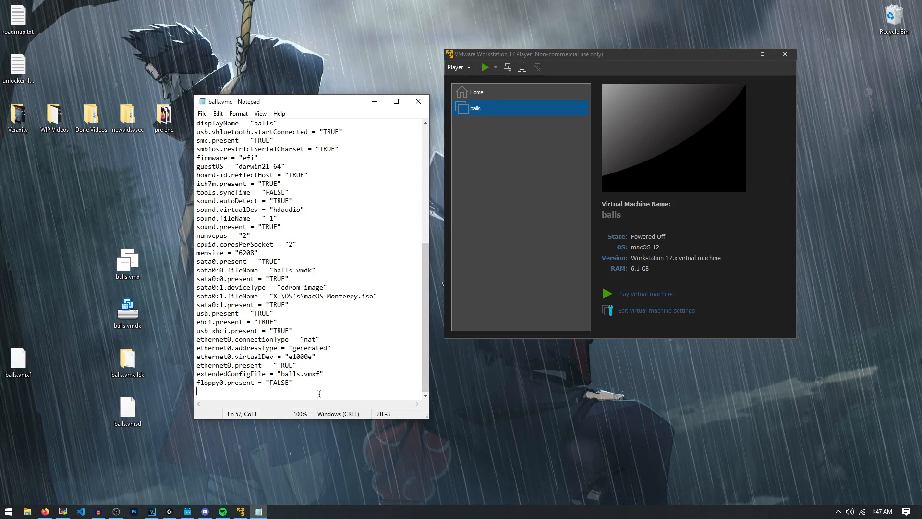
text(smc.version = "0")
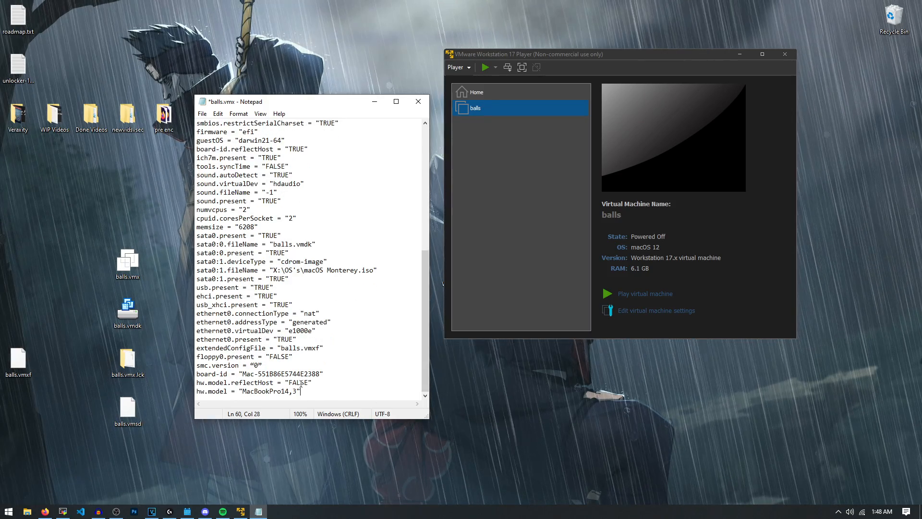
click(418, 101)
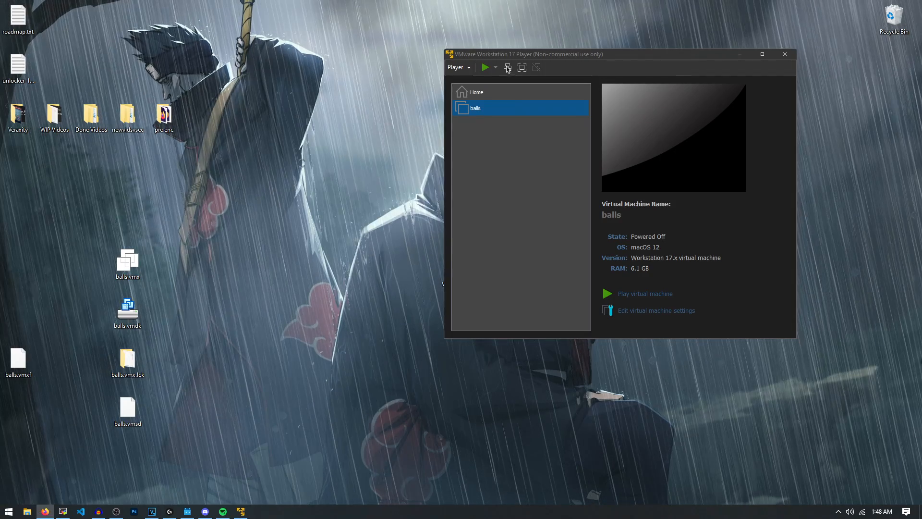
- Power on the balls virtual machine to reach the macOS installer's language screen
drag(620, 54, 517, 118)
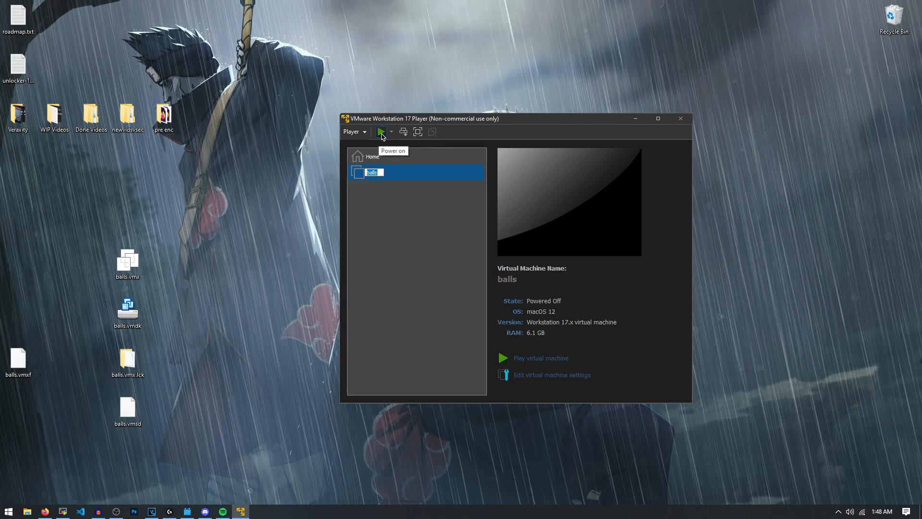
click(382, 131)
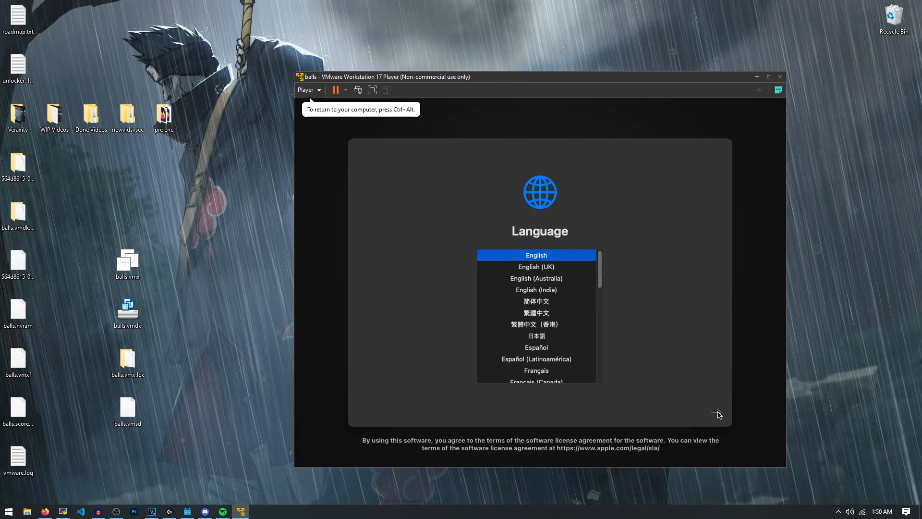
- Keep English, then erase the VMware Virtual SATA hard drive as APFS named cdrive
click(717, 413)
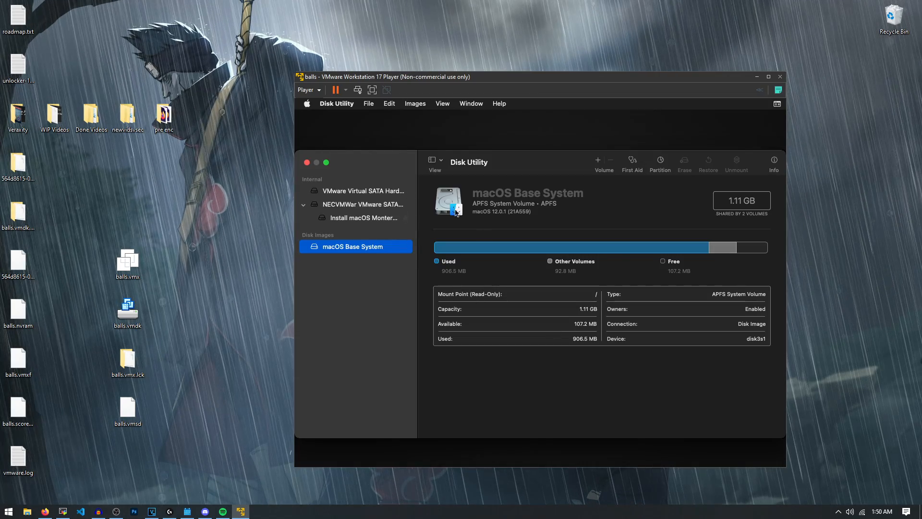
click(362, 190)
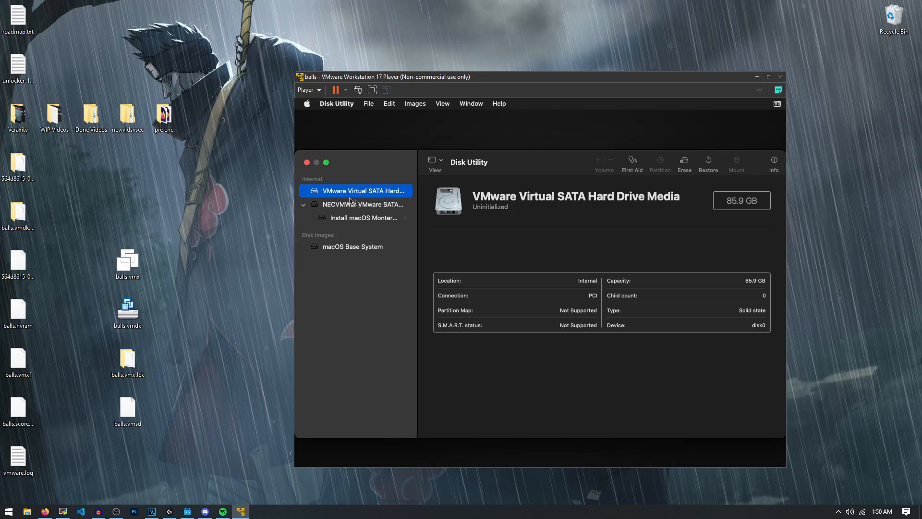
click(684, 163)
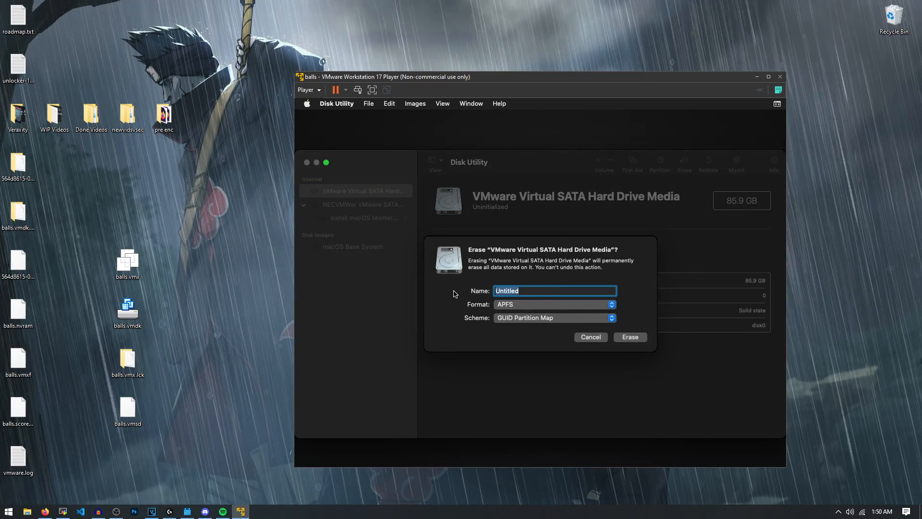
text(cdrive)
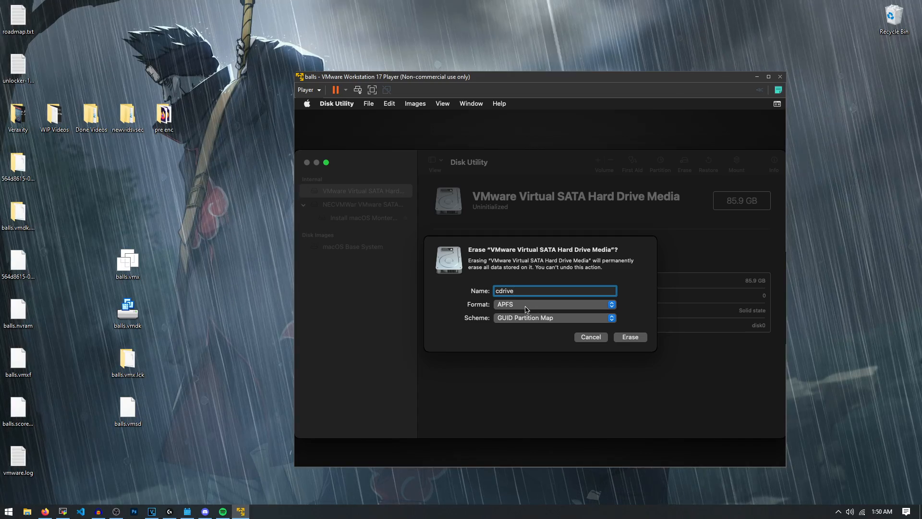
click(553, 304)
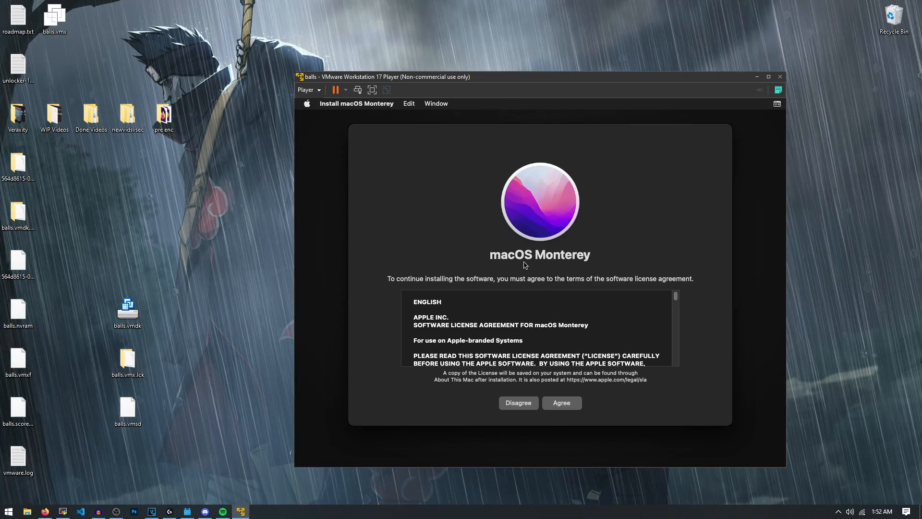
- Agree to the Monterey license and install onto the cdrive disk
click(560, 402)
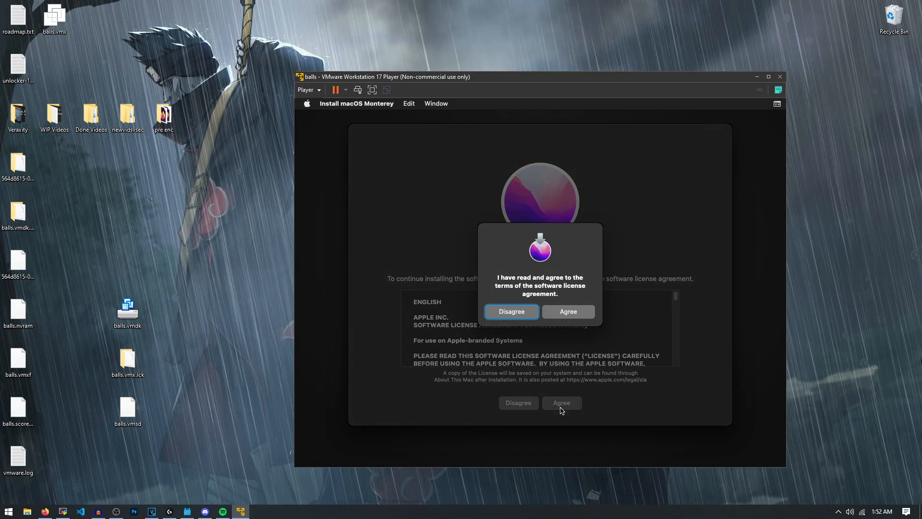
click(567, 311)
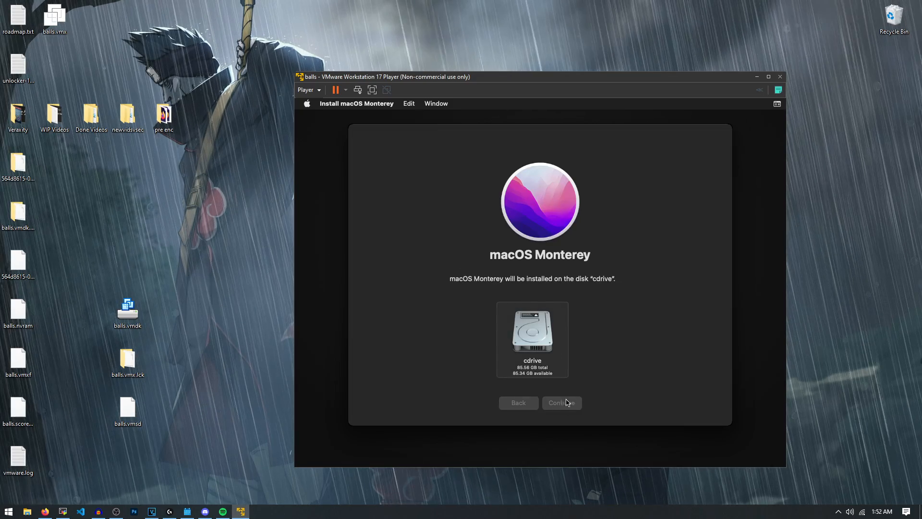
click(557, 403)
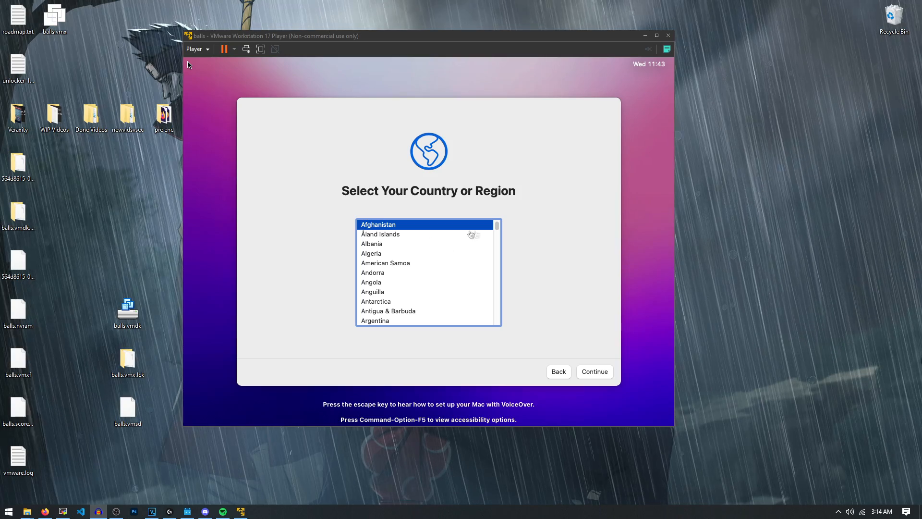
mouse_move(390, 283)
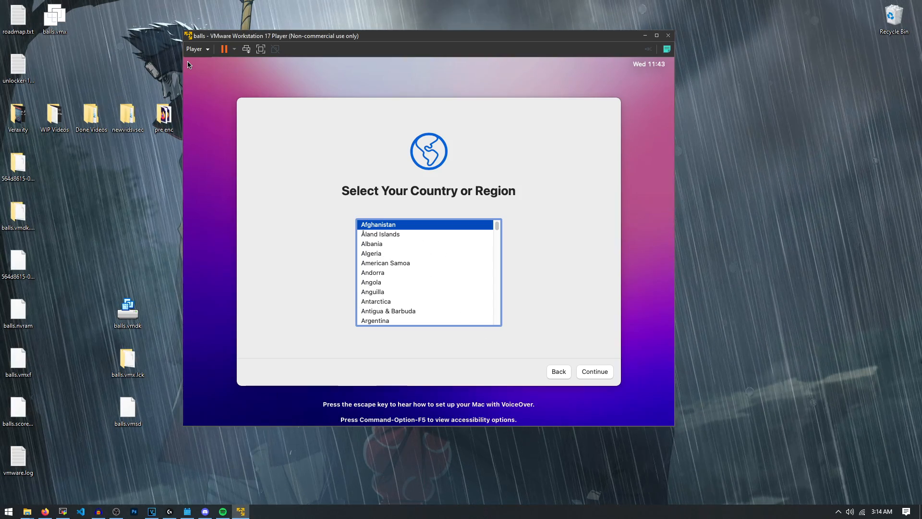
- Pick Albania, keep the suggested languages, skip the Apple ID, and create the account 'AD'
click(371, 243)
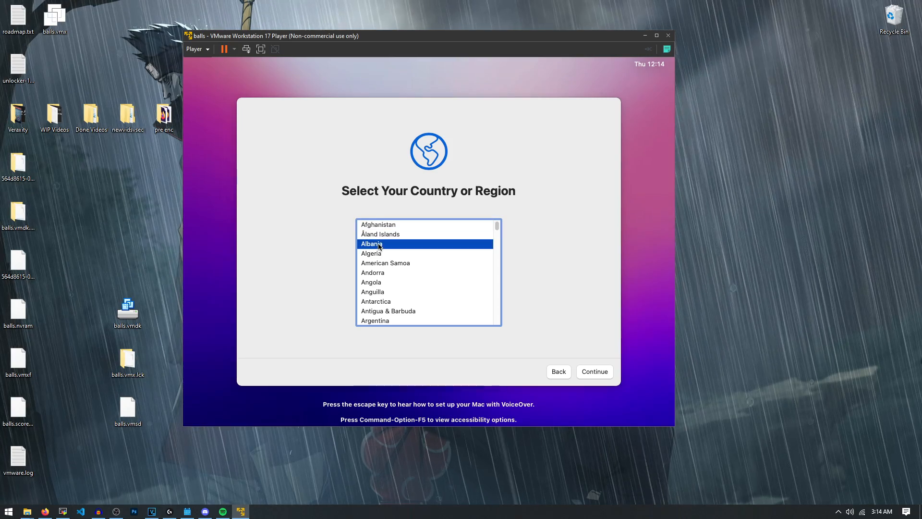
click(593, 371)
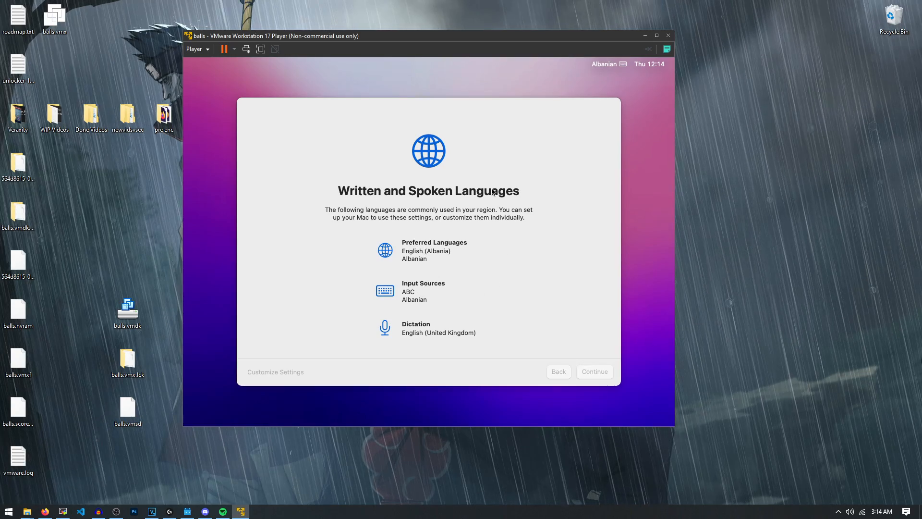
click(594, 371)
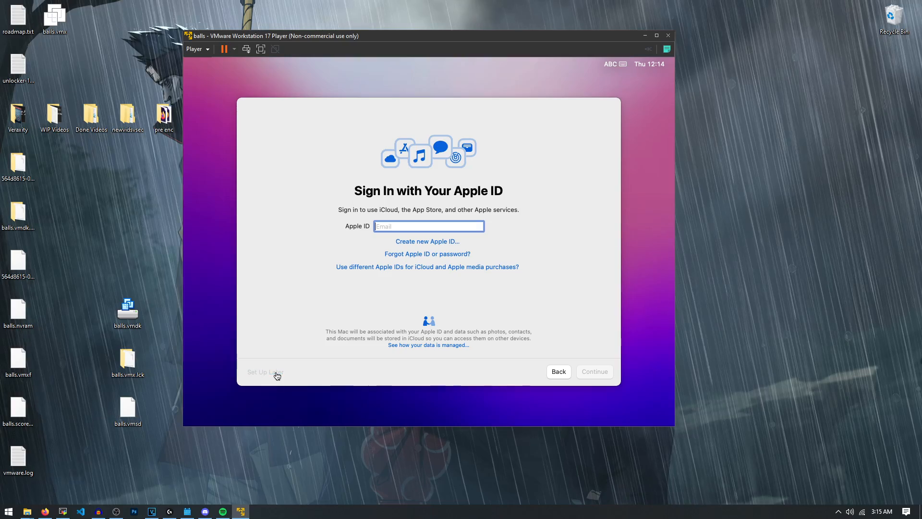
click(265, 371)
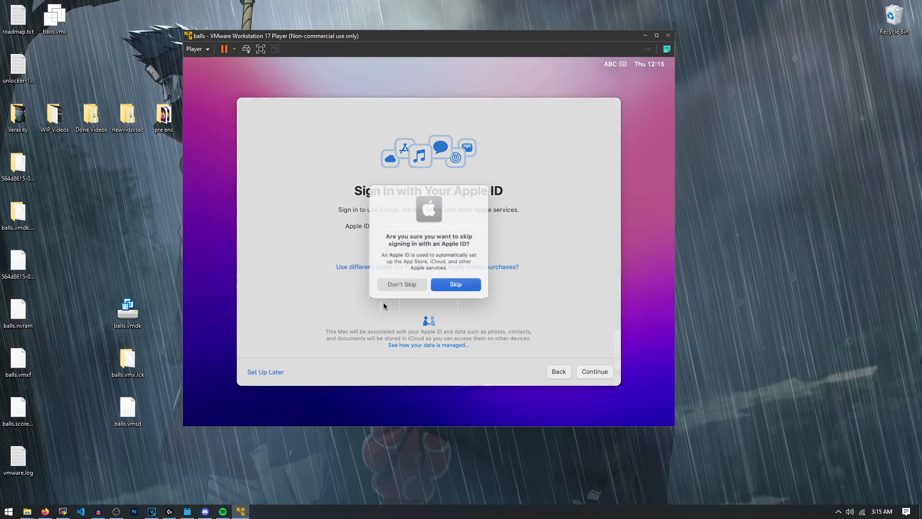
click(454, 285)
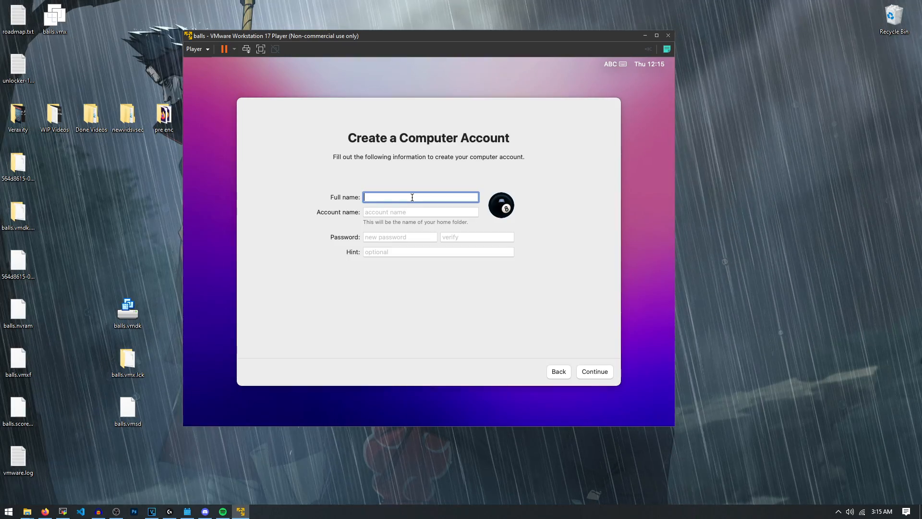
text(AD)
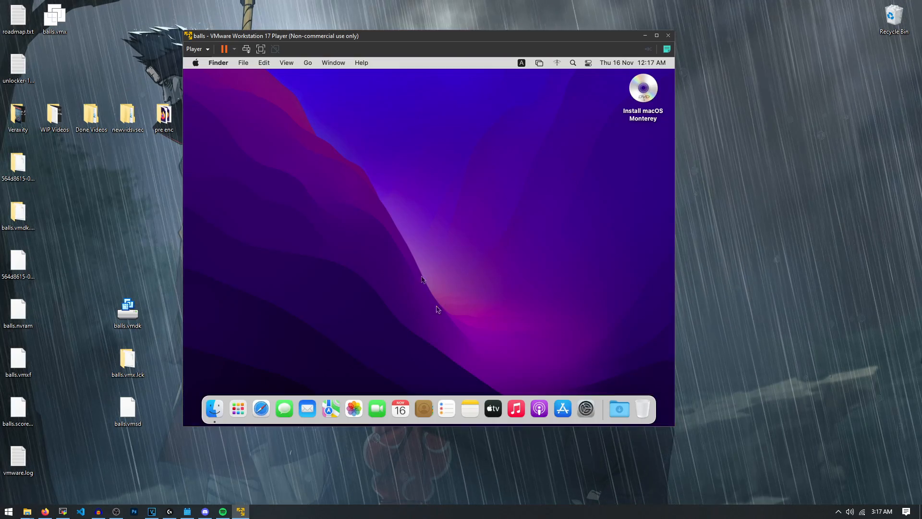
mouse_move(509, 194)
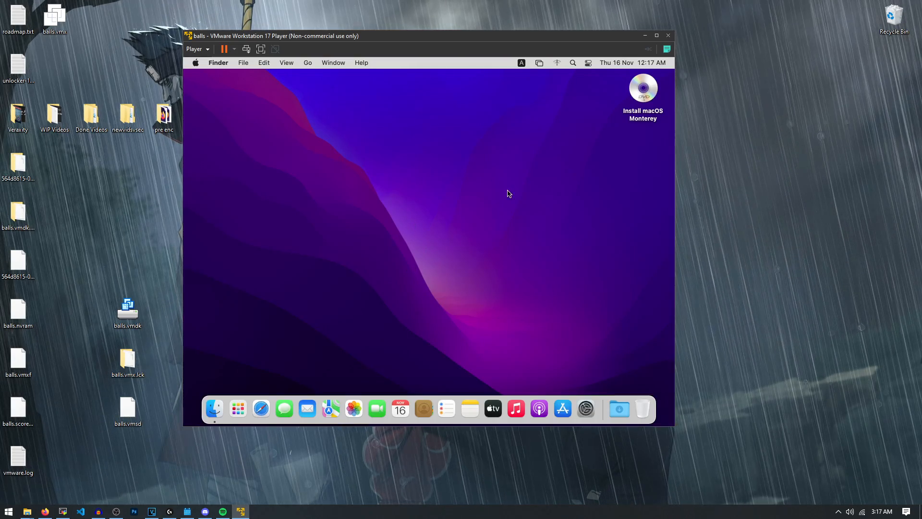
mouse_move(213, 407)
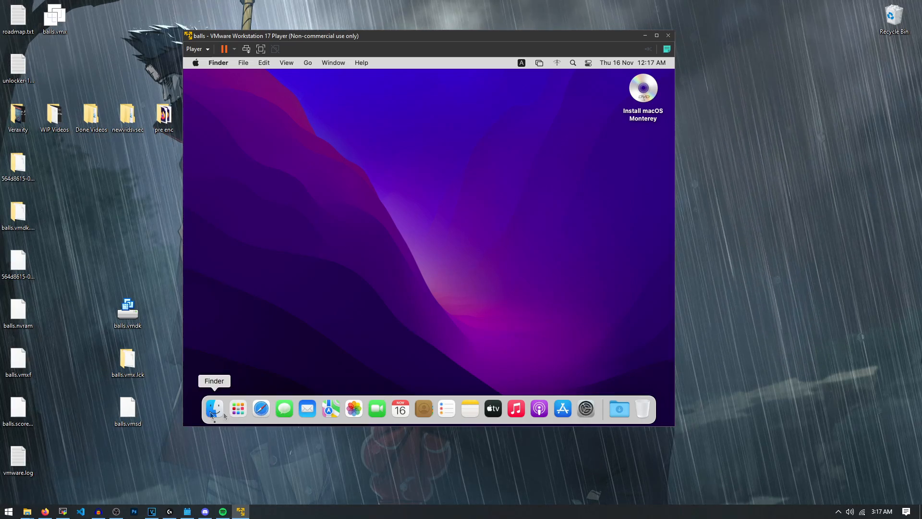
- Open and close a Finder window, then open and dismiss the Apple menu
click(213, 408)
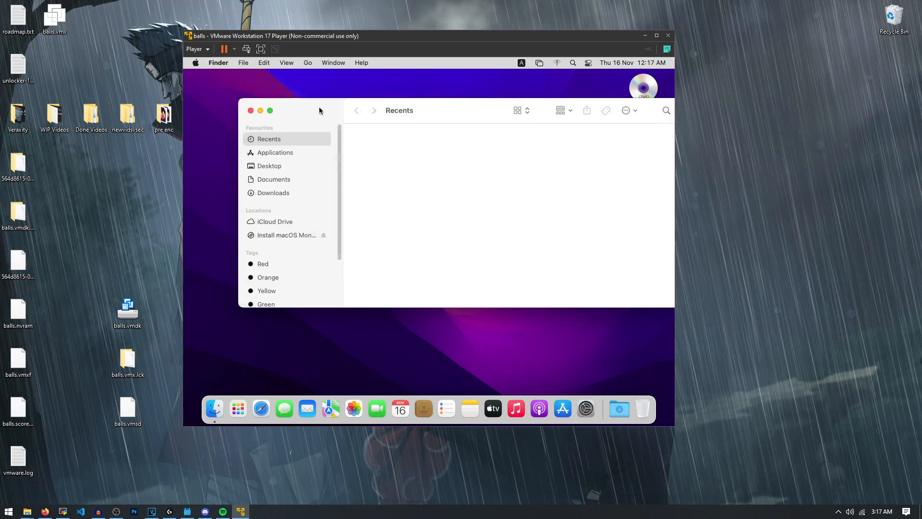
click(250, 111)
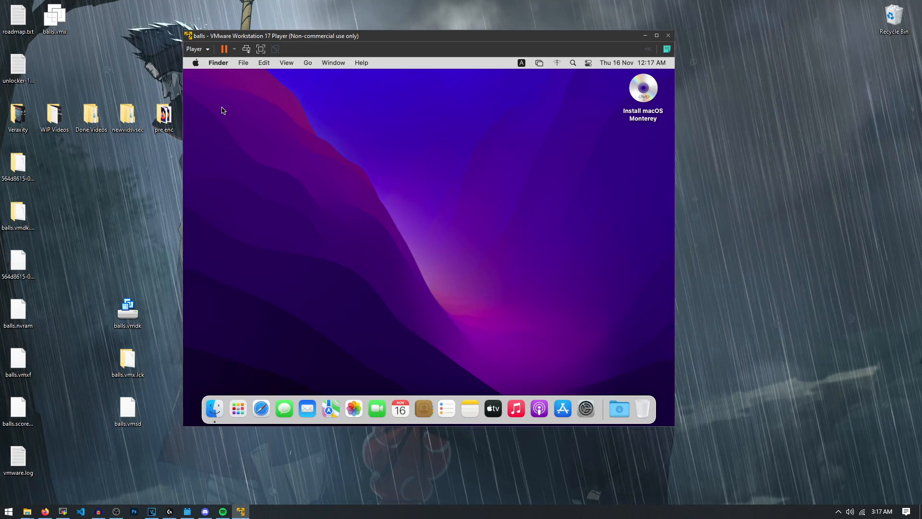
click(195, 64)
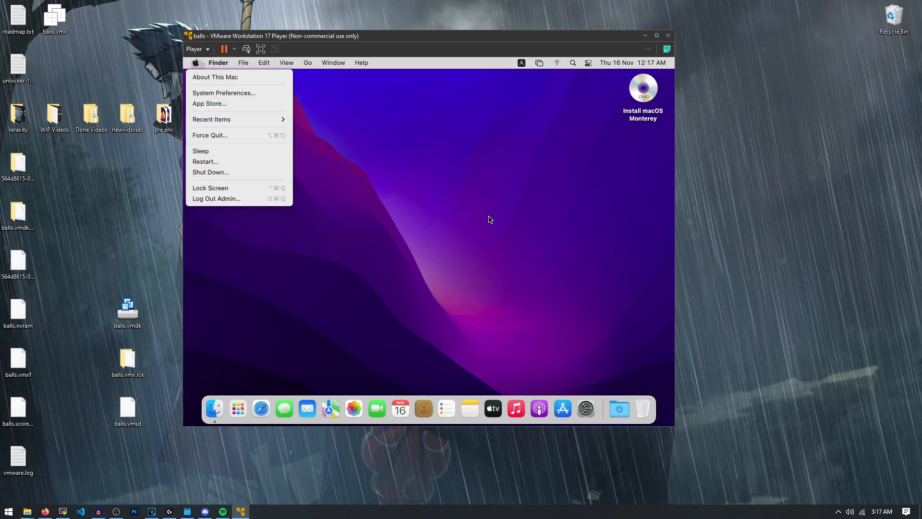
click(368, 204)
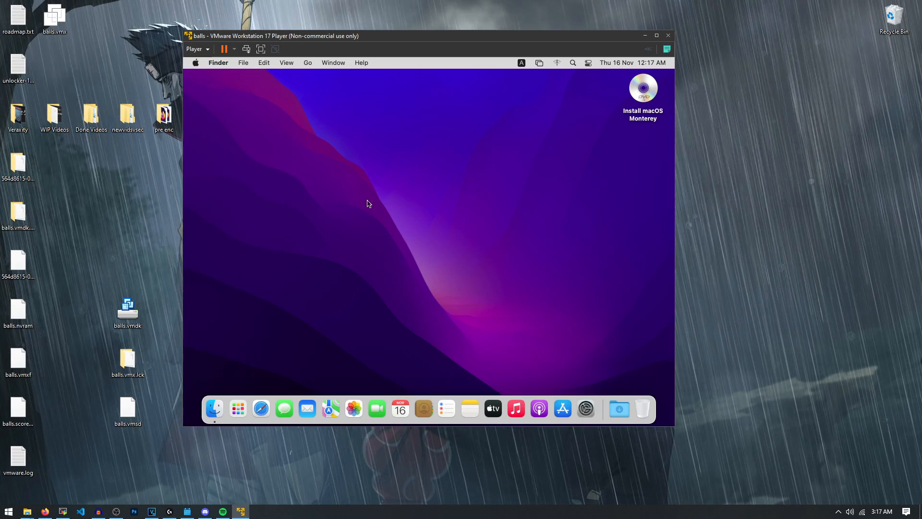
mouse_move(453, 265)
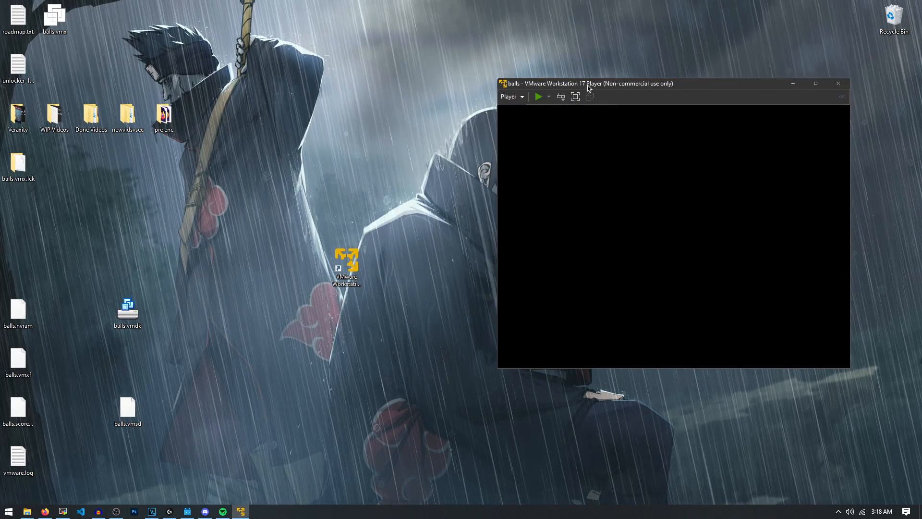
- Power on the Mac, mount the VMware Tools disc via Player > Manage, and launch its installer
click(538, 96)
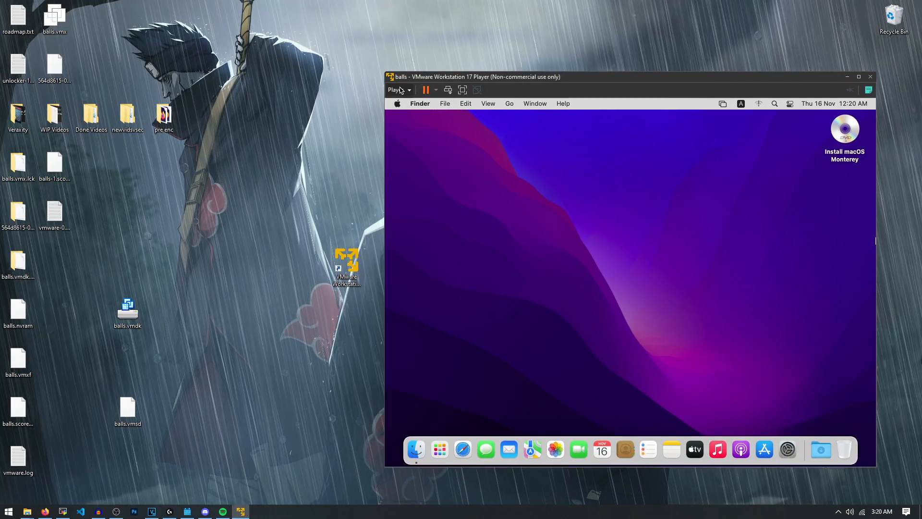
click(395, 89)
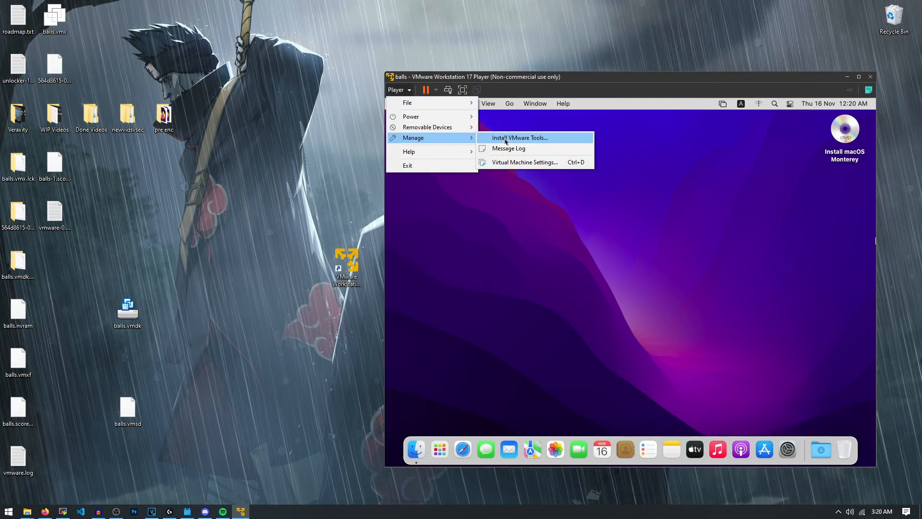
click(518, 137)
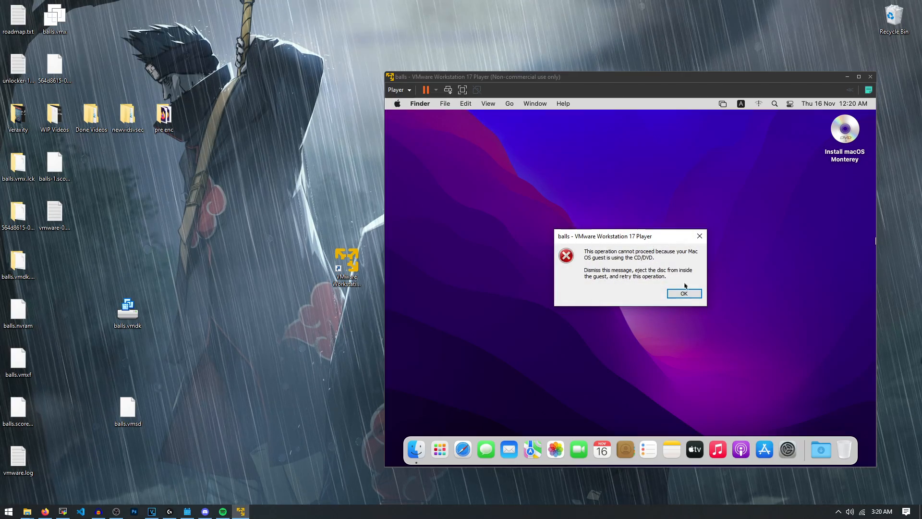
click(683, 294)
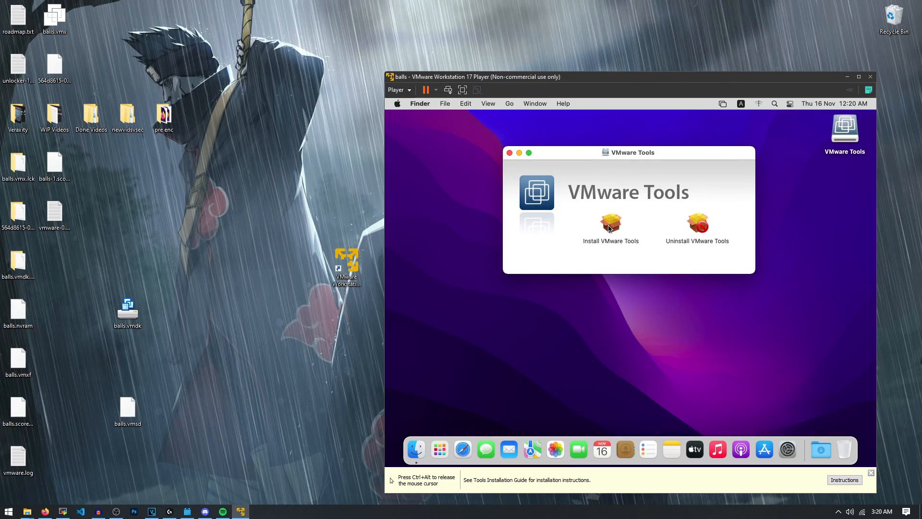
click(610, 224)
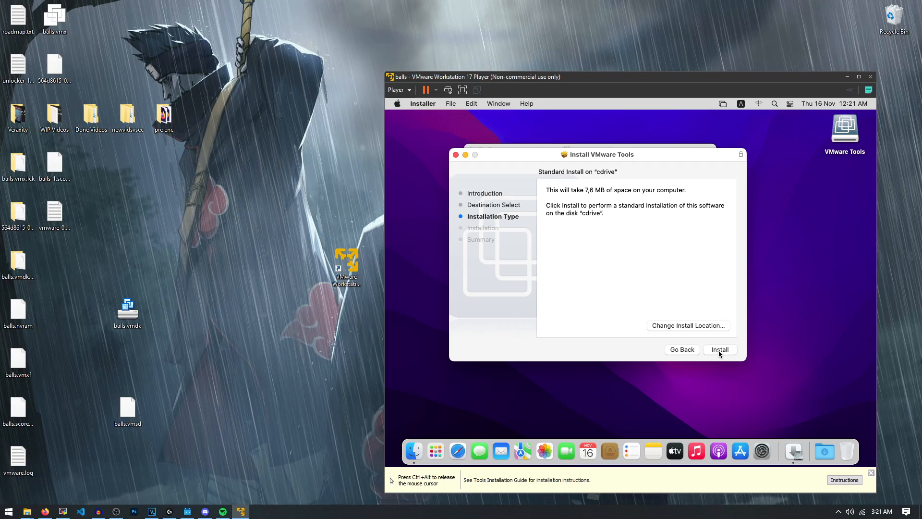
- Run the standard VMware Tools install, allow VMware, Inc. system software, and restart
click(719, 349)
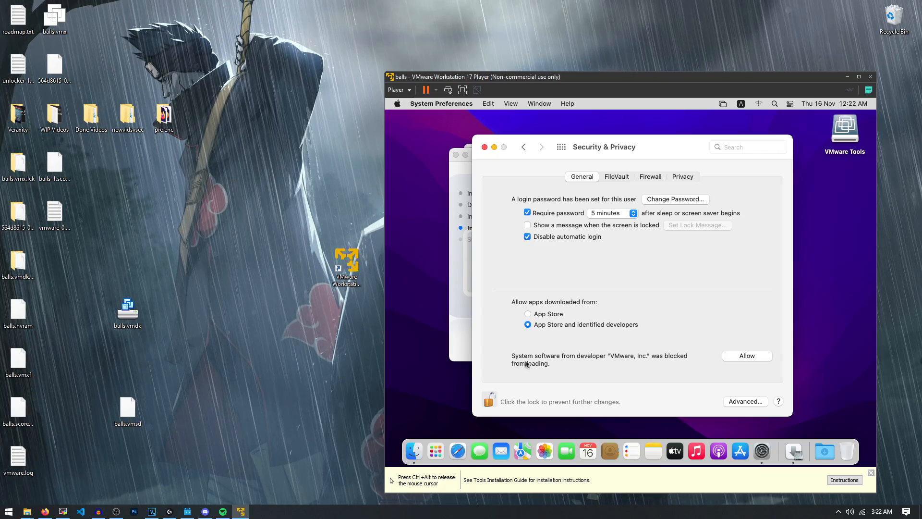
click(746, 356)
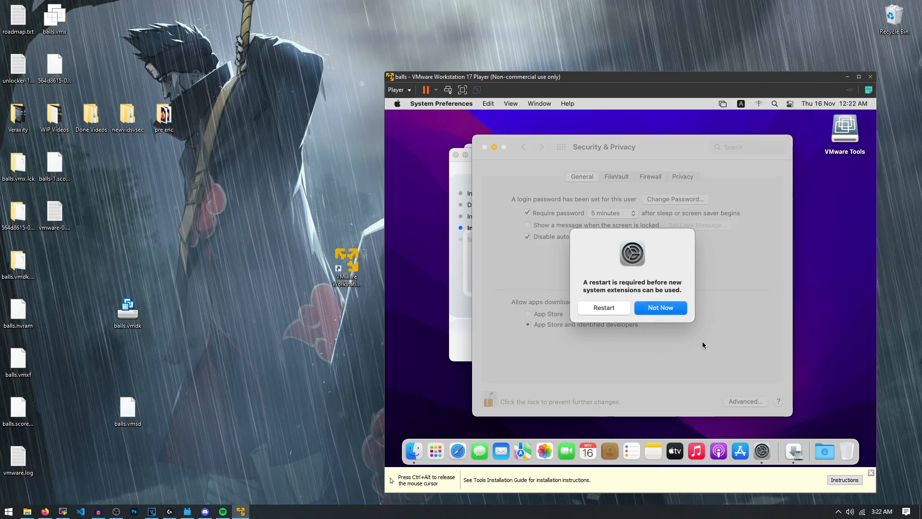
click(660, 308)
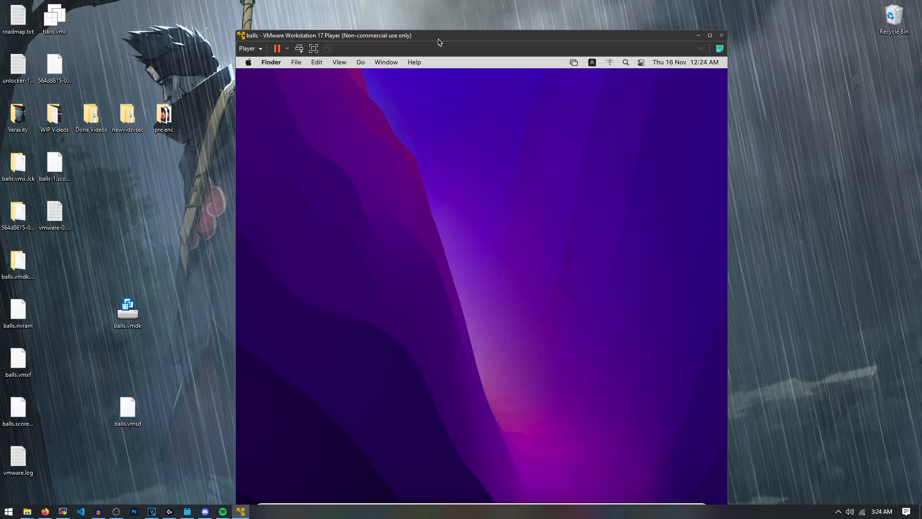